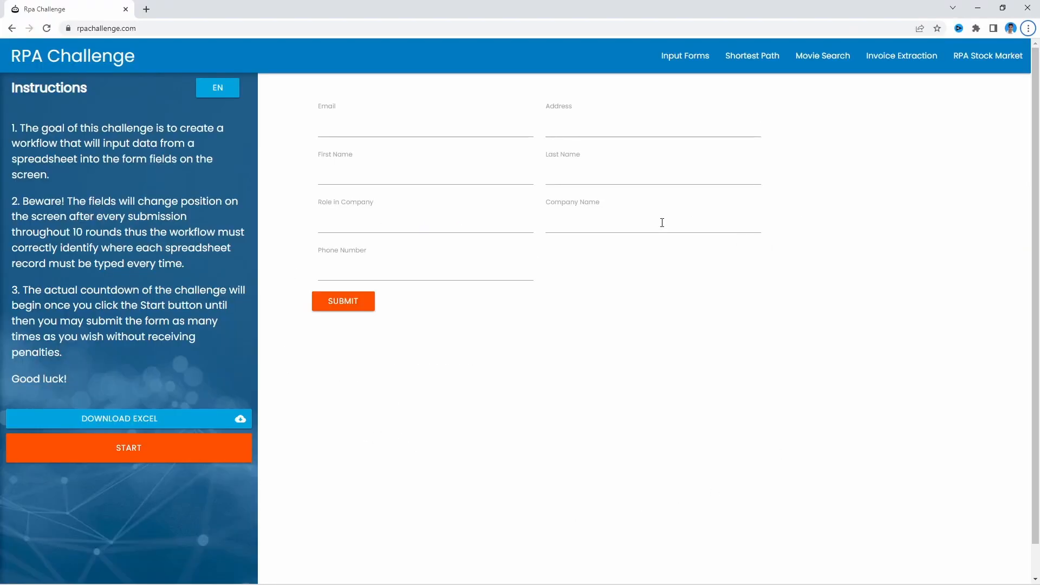
pyautogui.moveTo(176, 140)
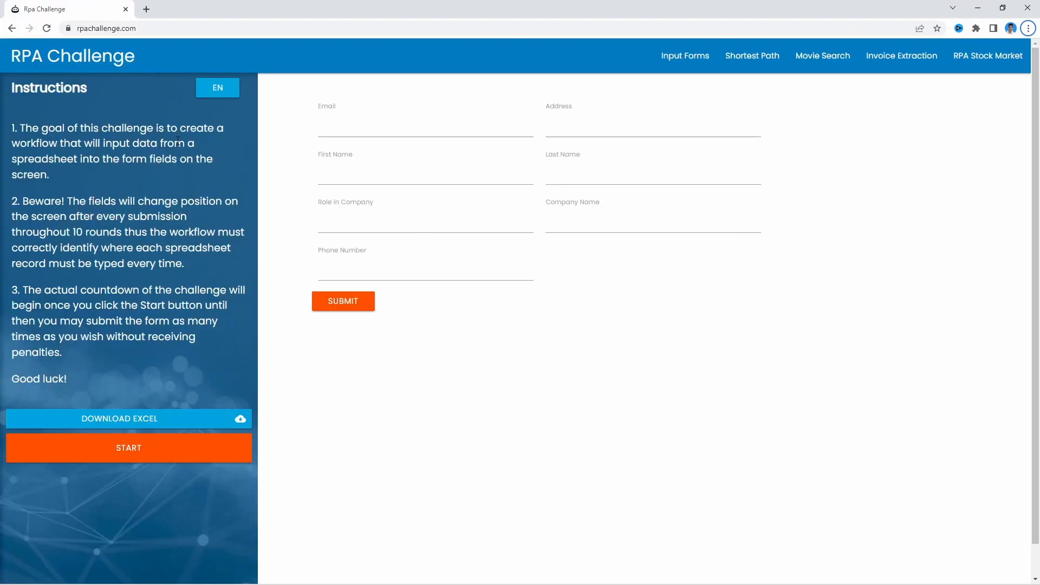
pyautogui.moveTo(86, 418)
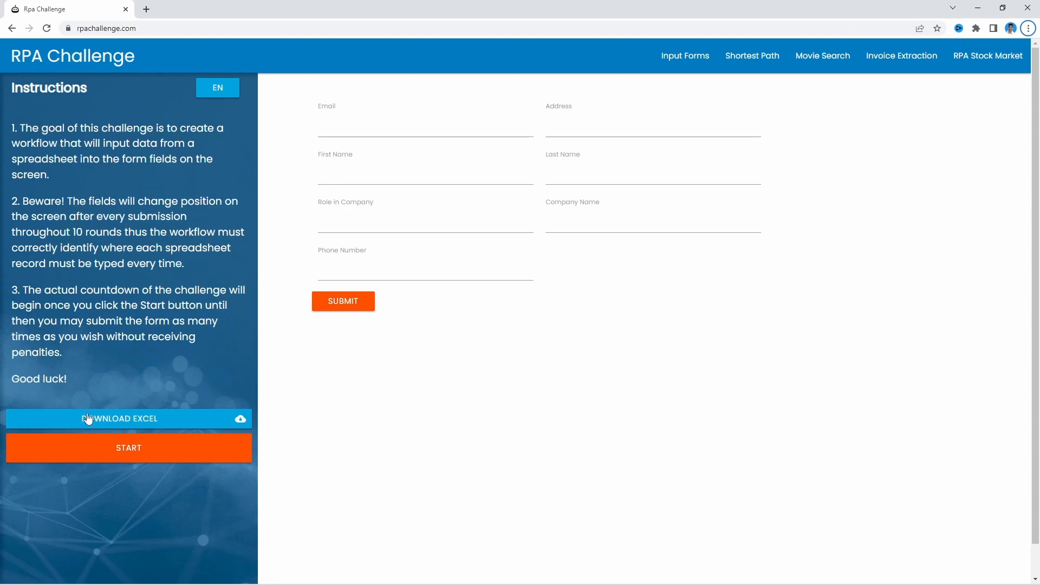
pyautogui.moveTo(123, 418)
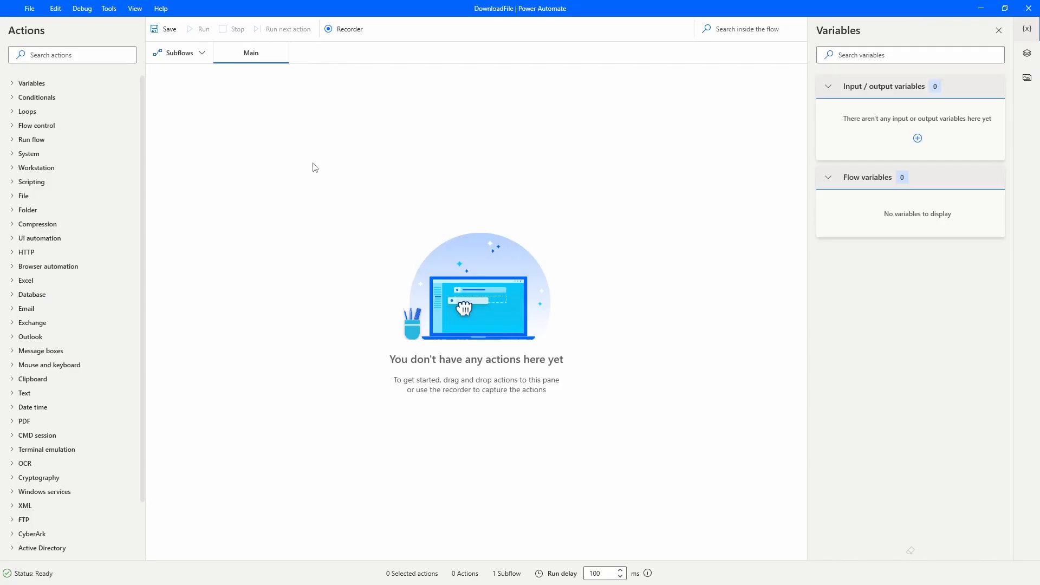
# Find the 'download from web' action and drag Download from web onto the Main canvas.
pyautogui.click(71, 54)
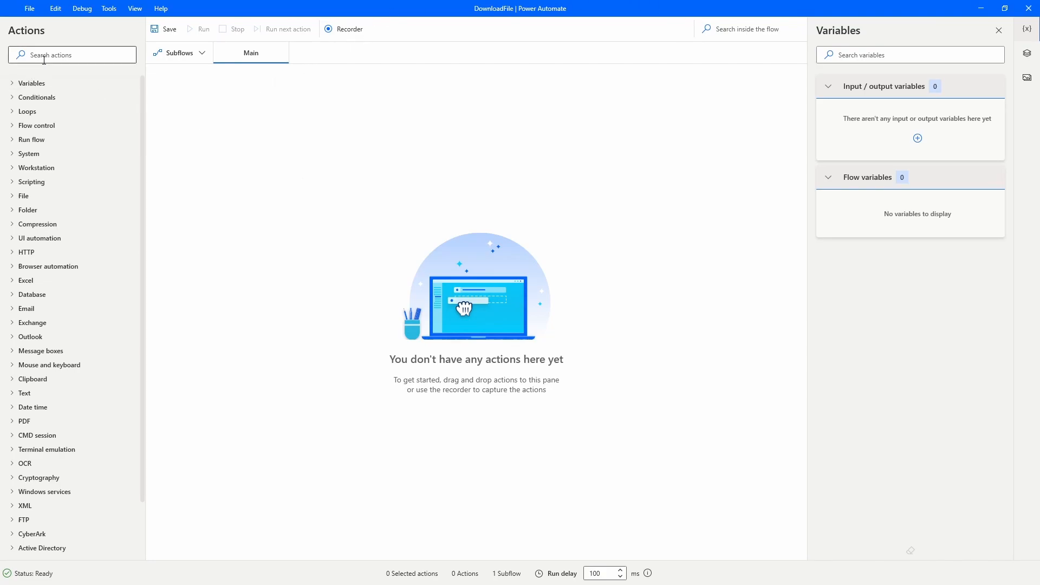
pyautogui.write('d')
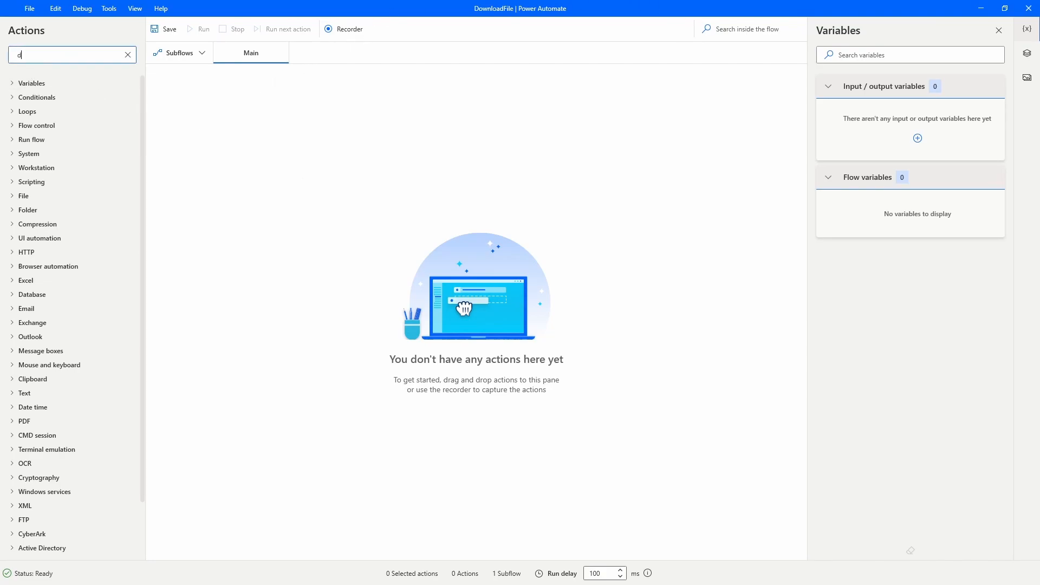
pyautogui.write('ownload from web')
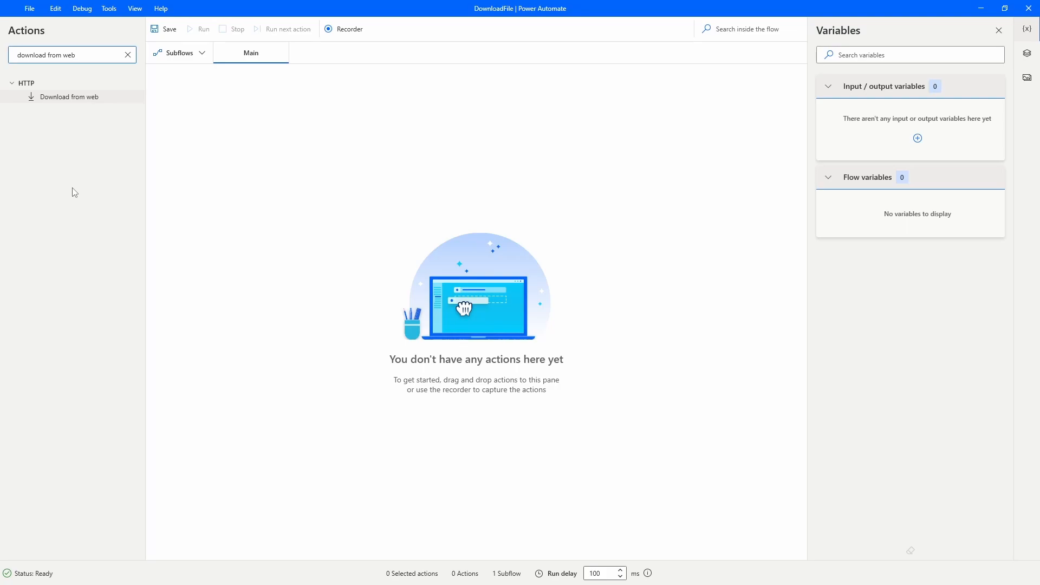
pyautogui.moveTo(55, 117)
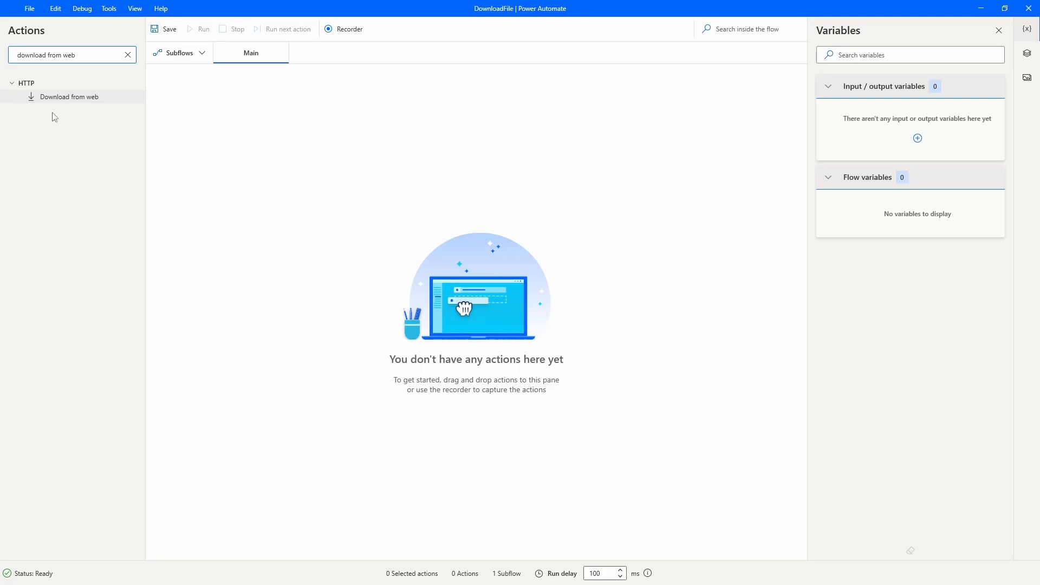
pyautogui.moveTo(66, 96); pyautogui.dragTo(266, 112)
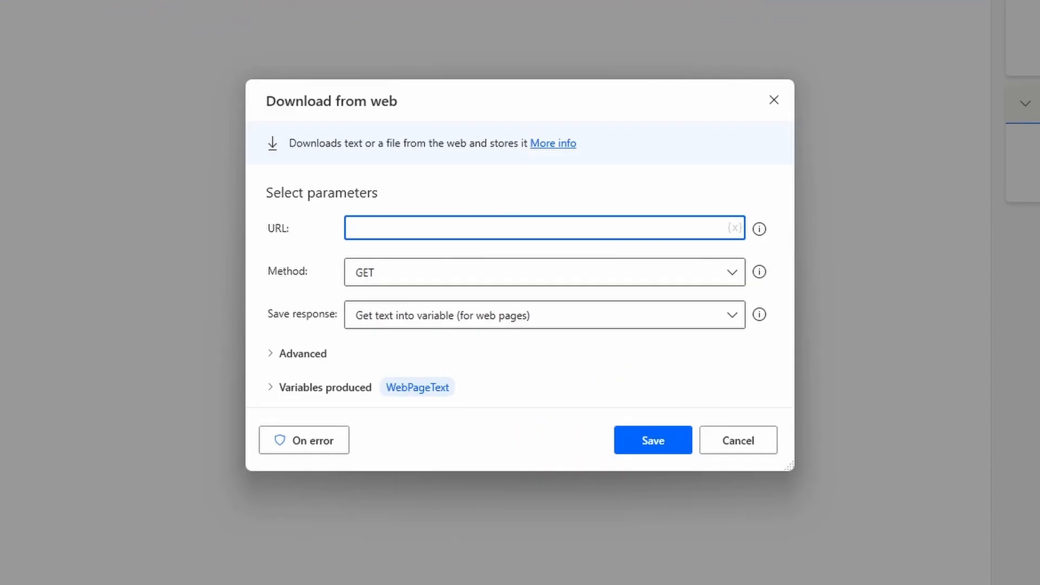
pyautogui.moveTo(355, 258)
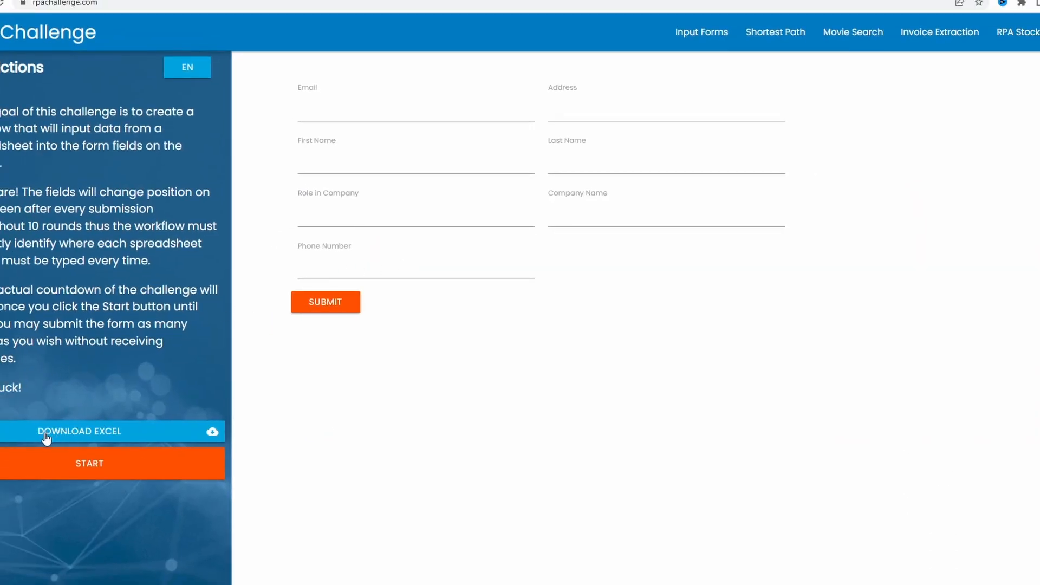
# Copy the link address of the page's Download Excel link.
pyautogui.rightClick(47, 431)
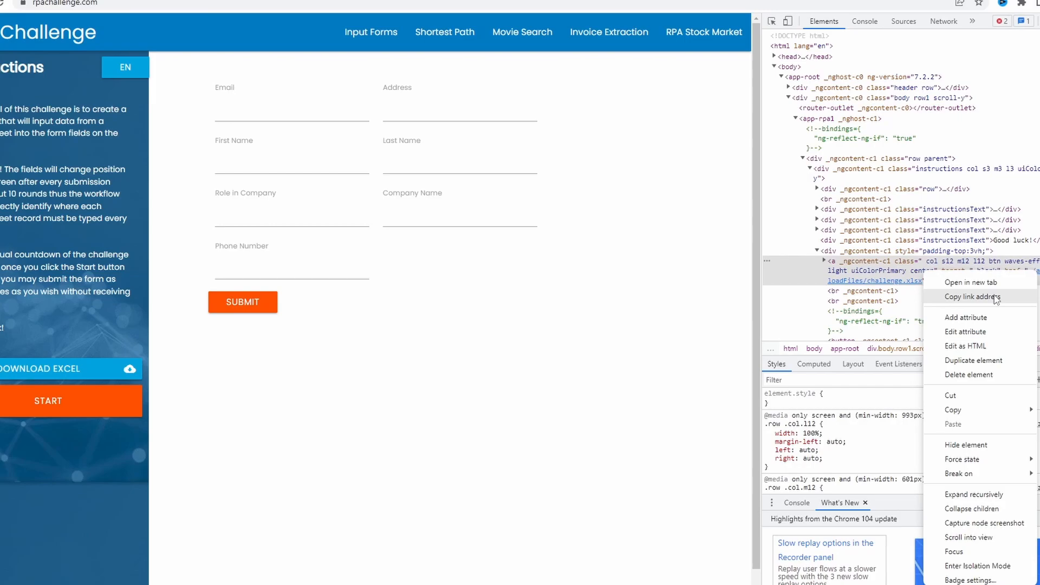
pyautogui.click(973, 297)
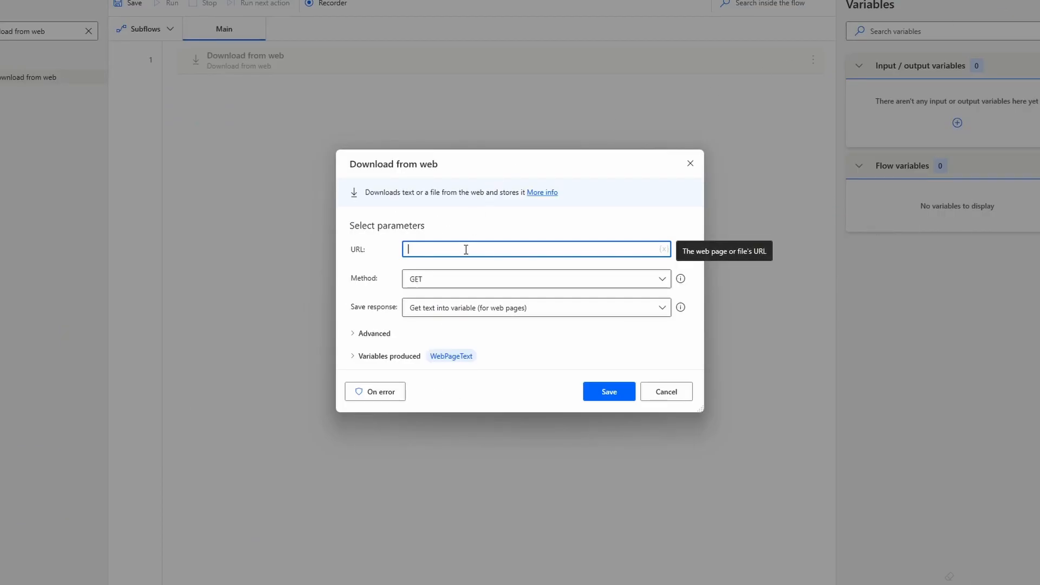
pyautogui.write('https://rpachallenge.com/assets/downloadFiles/challenge.xlsx')
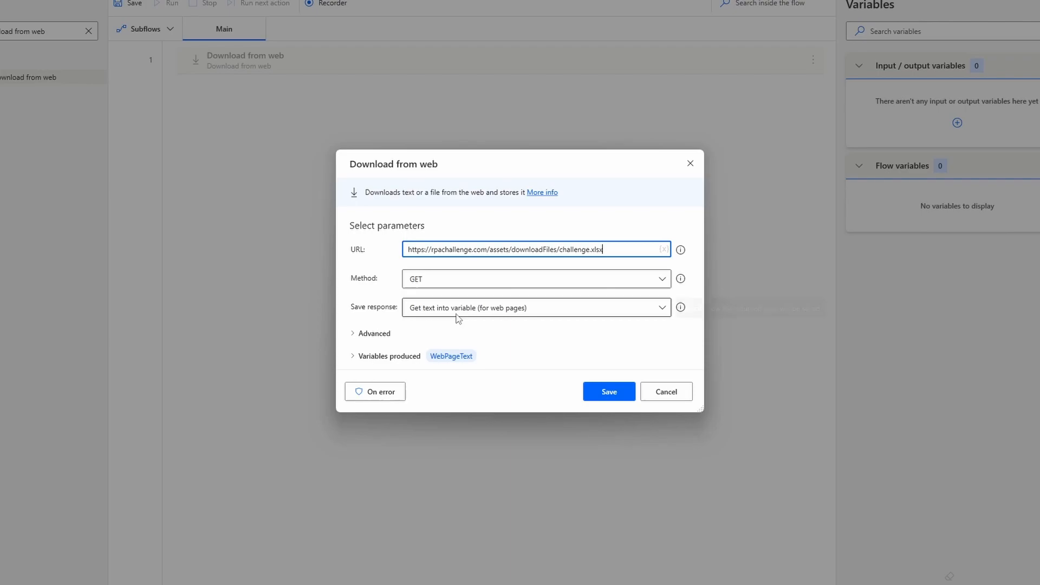
pyautogui.click(535, 307)
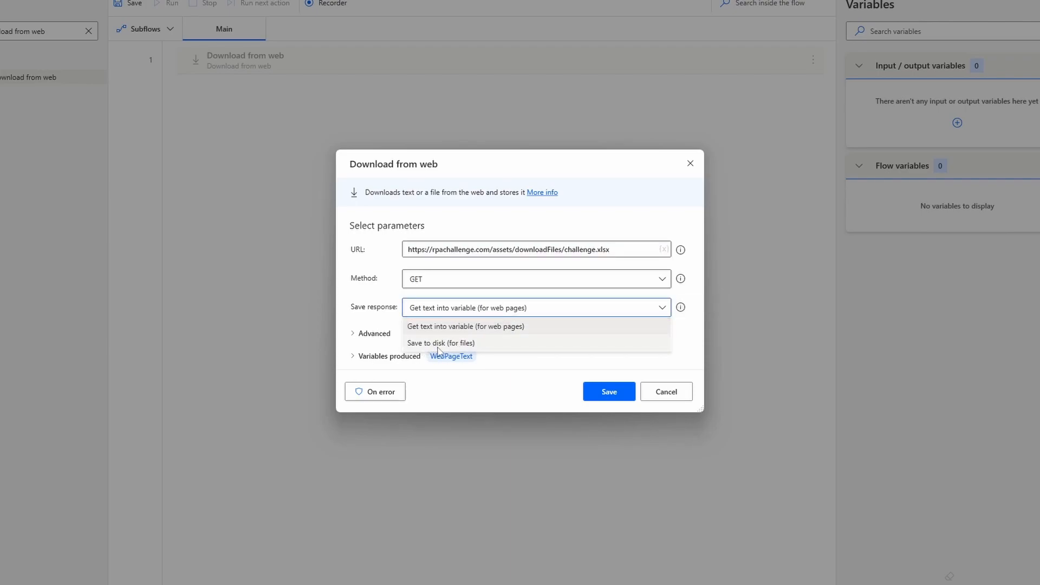
pyautogui.click(440, 344)
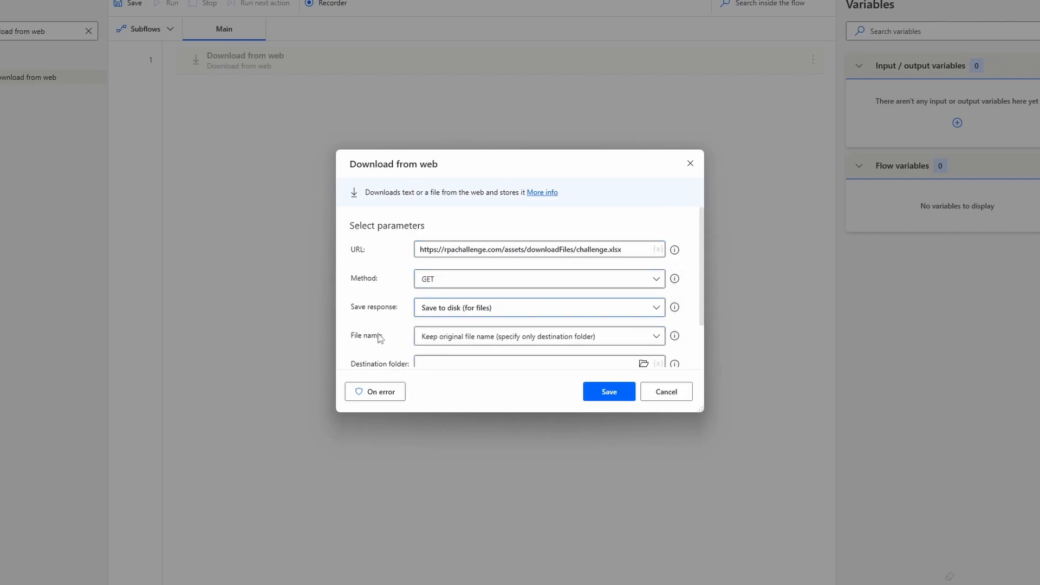
pyautogui.moveTo(428, 348)
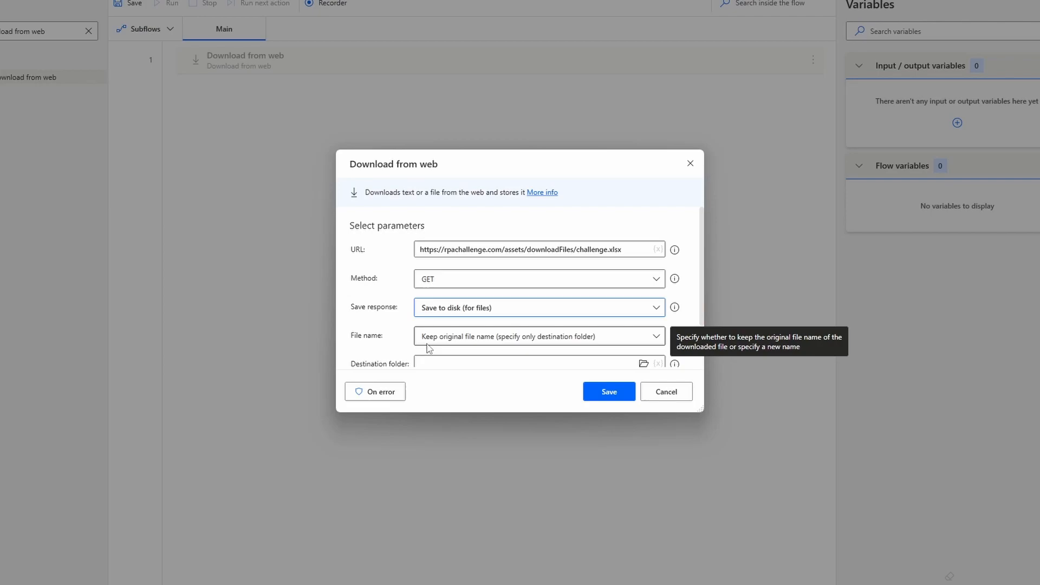
pyautogui.click(539, 336)
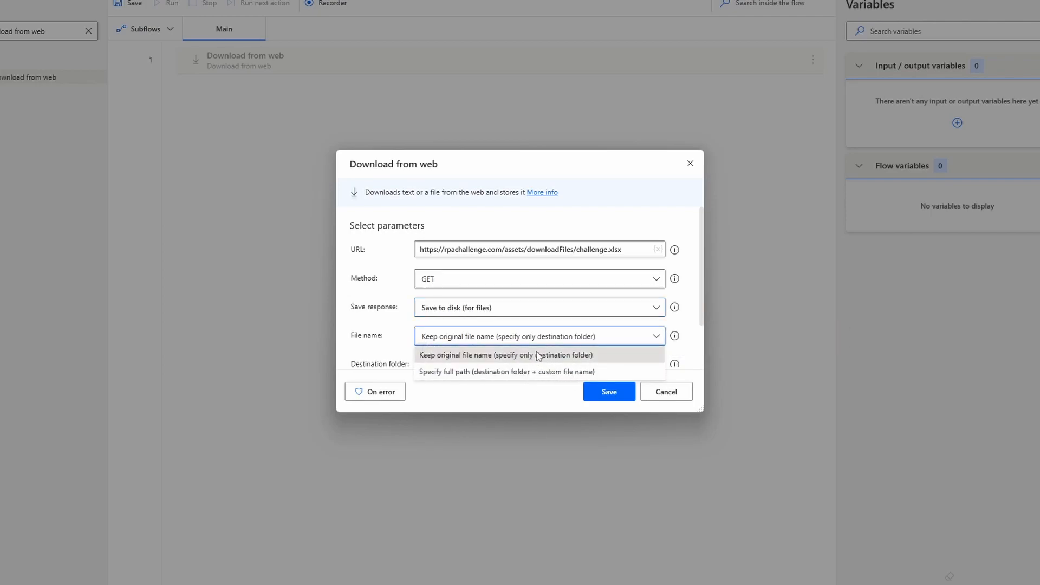
pyautogui.moveTo(438, 324)
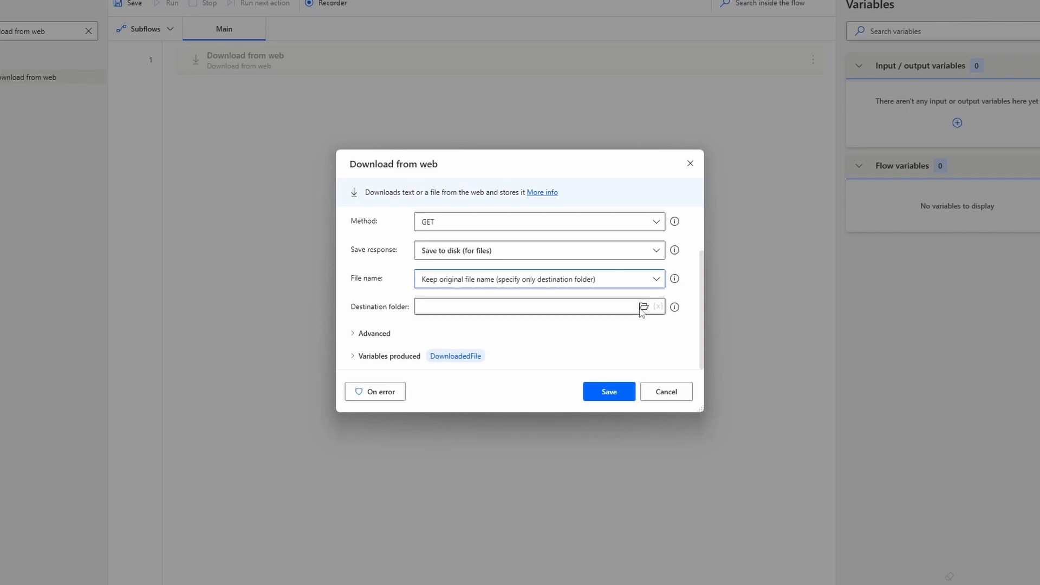
# Set the destination folder to Pictures, review Advanced settings, and save the step.
pyautogui.click(642, 307)
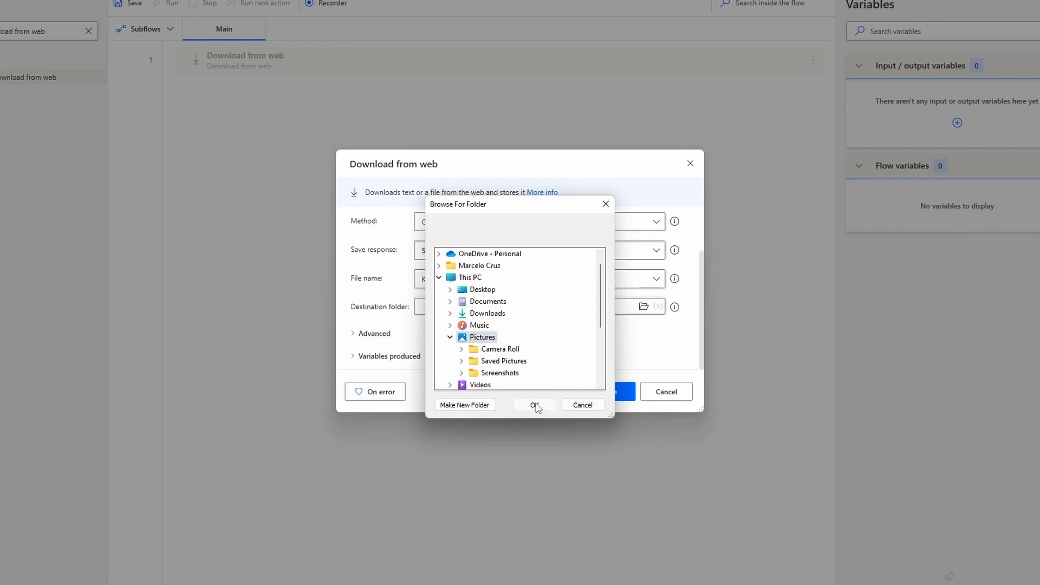
pyautogui.click(534, 405)
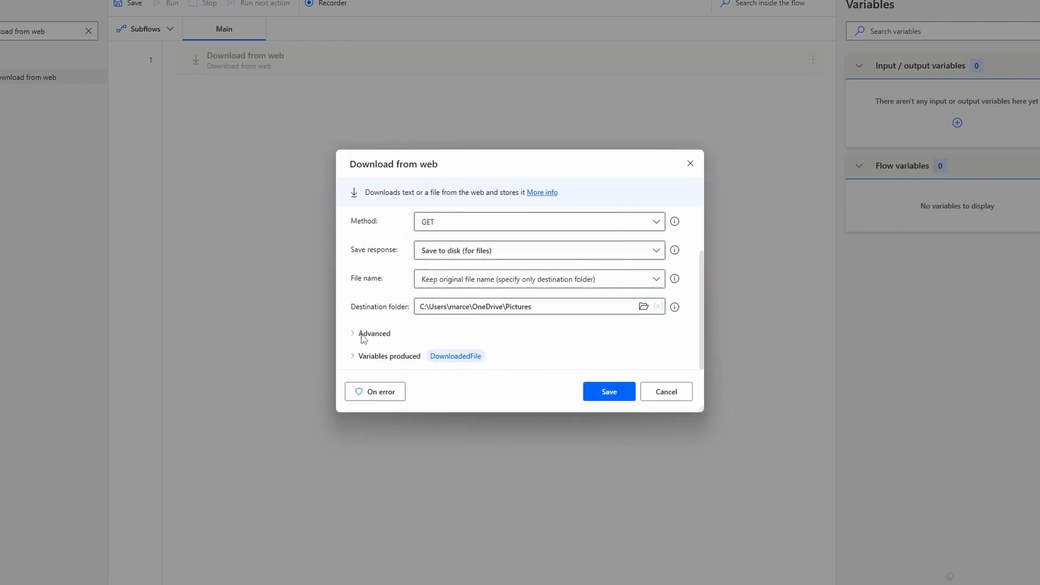
pyautogui.click(374, 332)
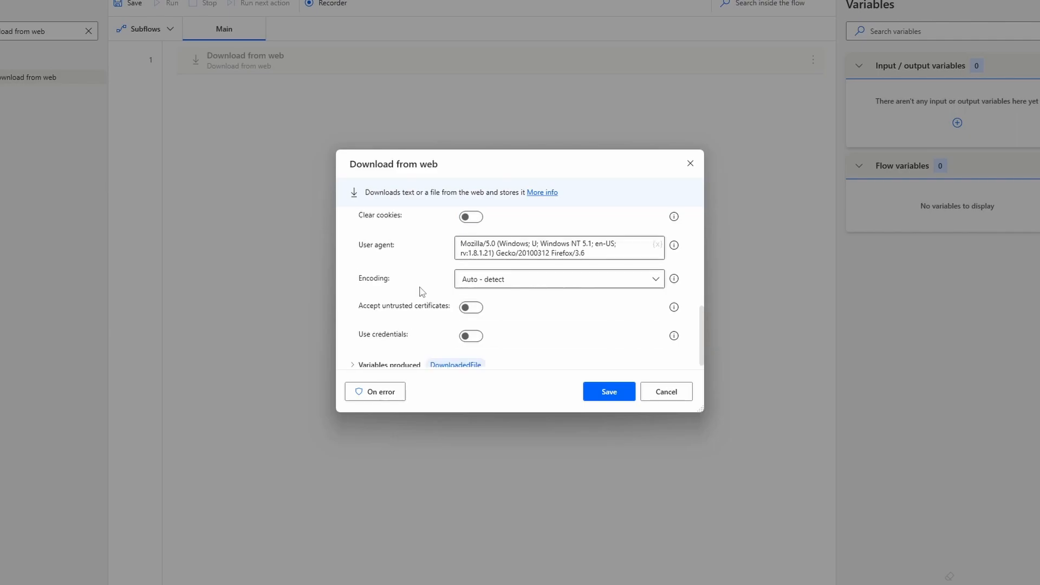
pyautogui.moveTo(395, 341)
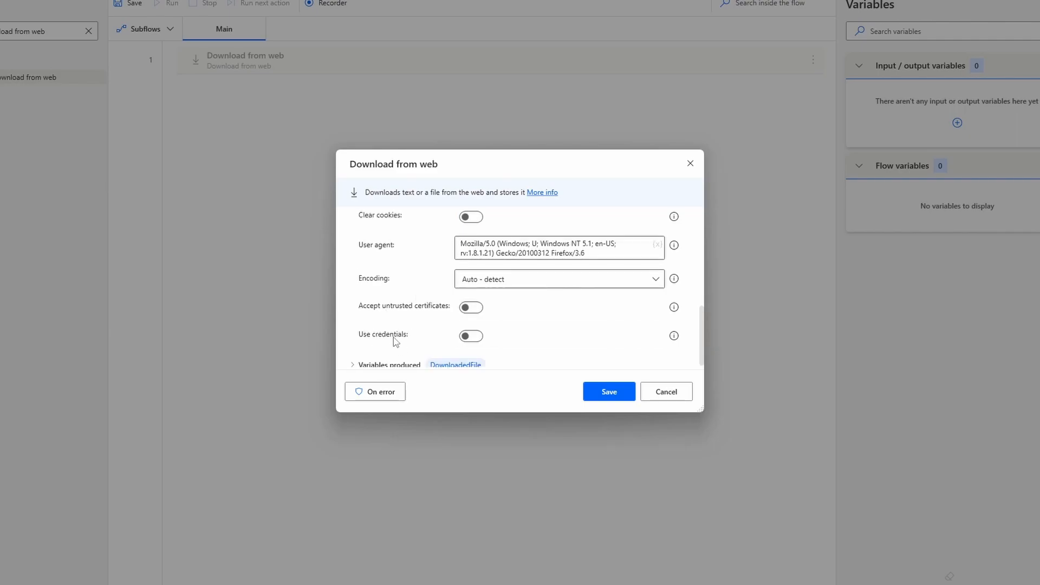
pyautogui.moveTo(431, 334)
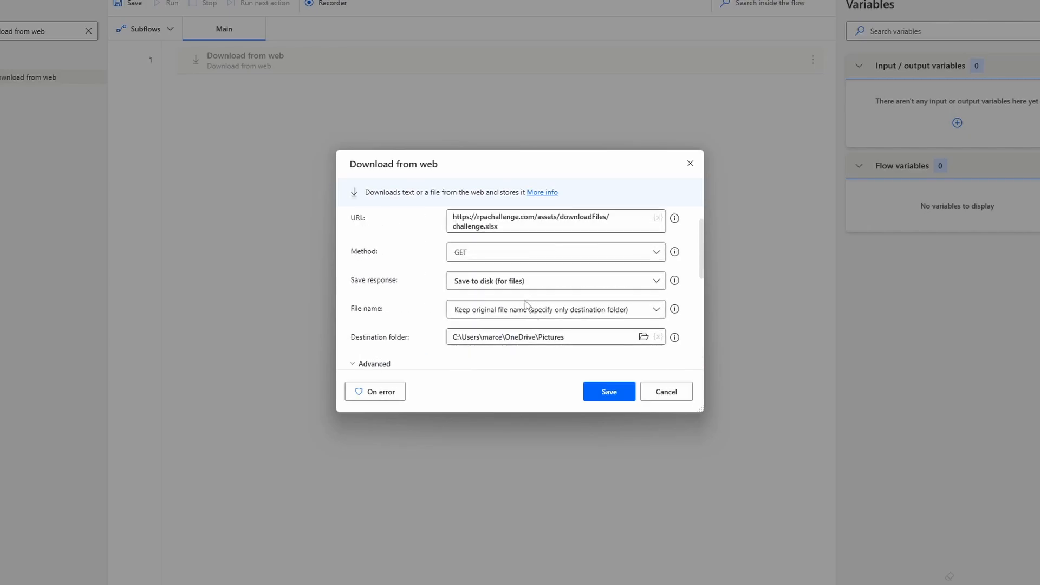
pyautogui.click(608, 391)
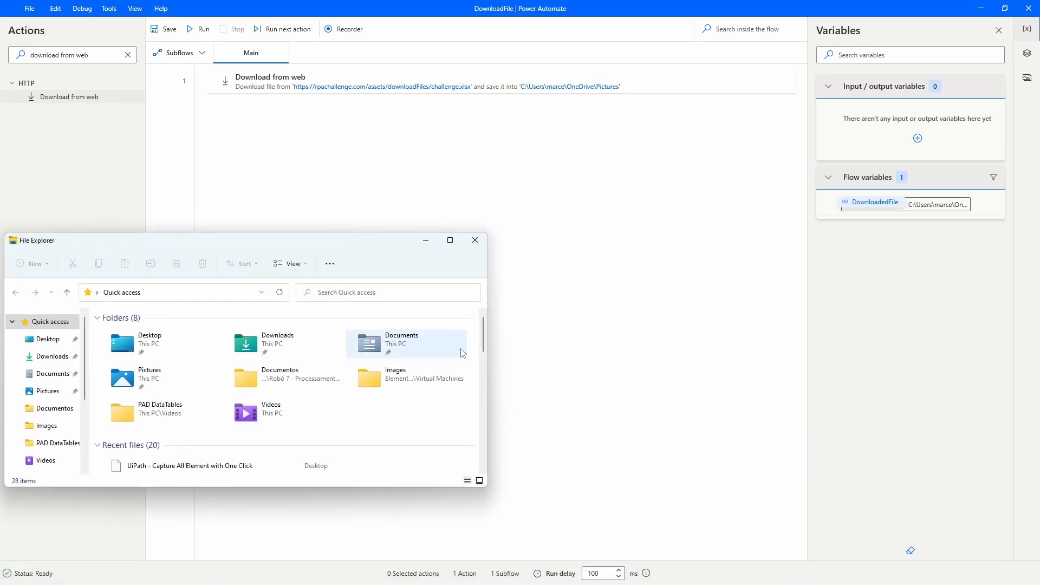
# Show the Pictures folder in Quick access to see the downloaded challenge.xlsx.
pyautogui.click(47, 391)
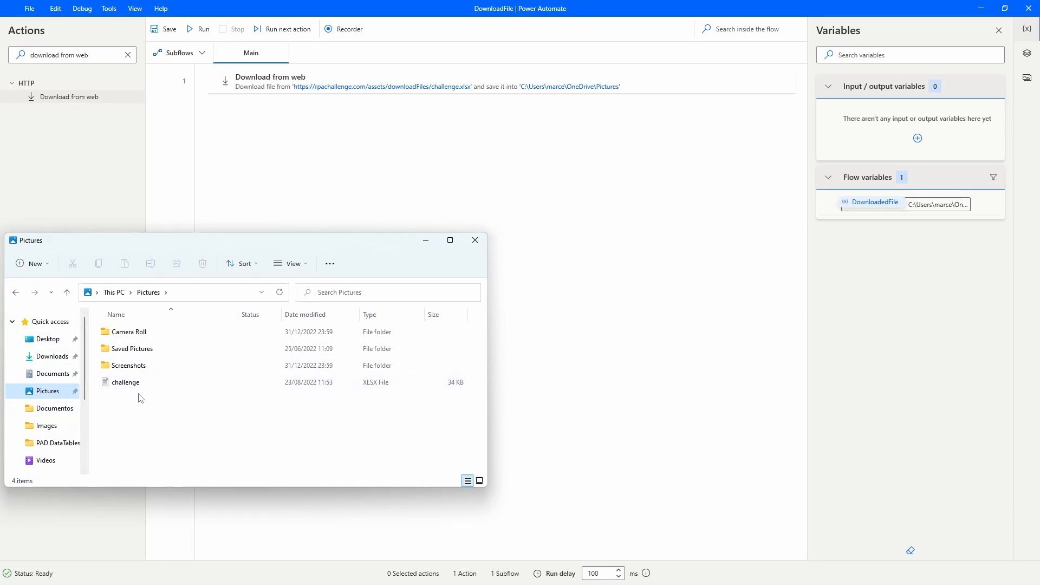
pyautogui.moveTo(418, 253)
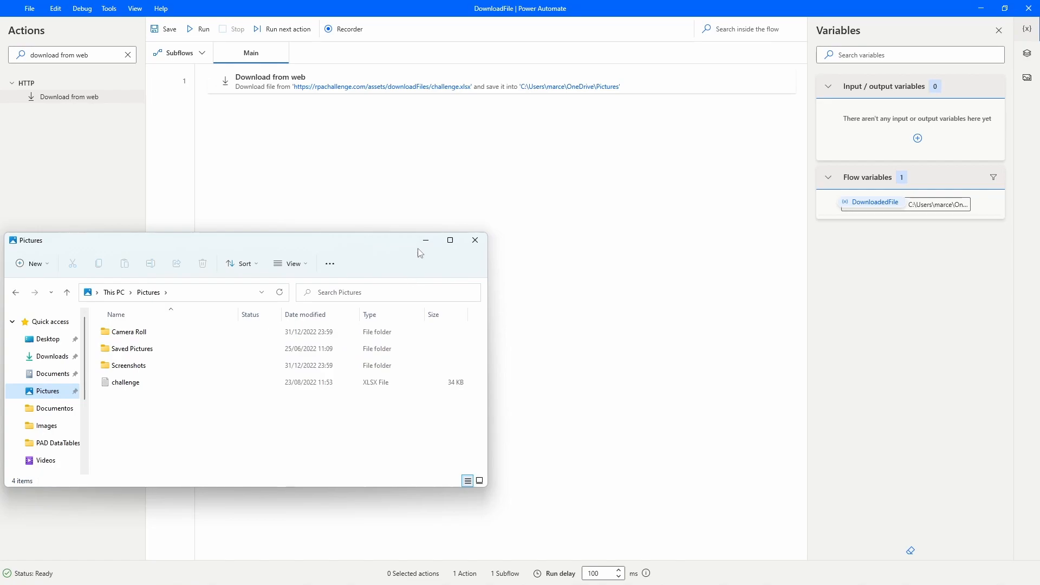